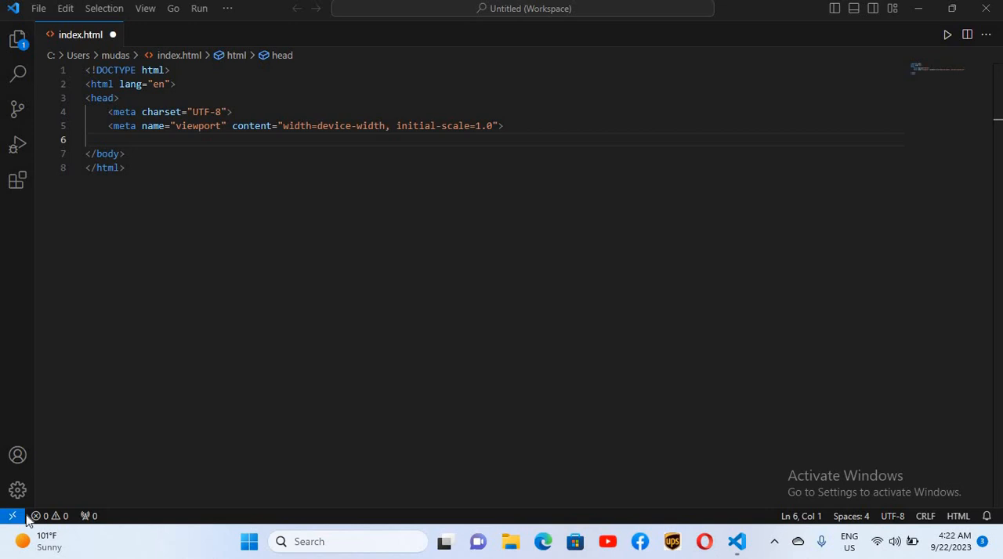
{"action": "mouse_move", "coordinate": [25, 517]}
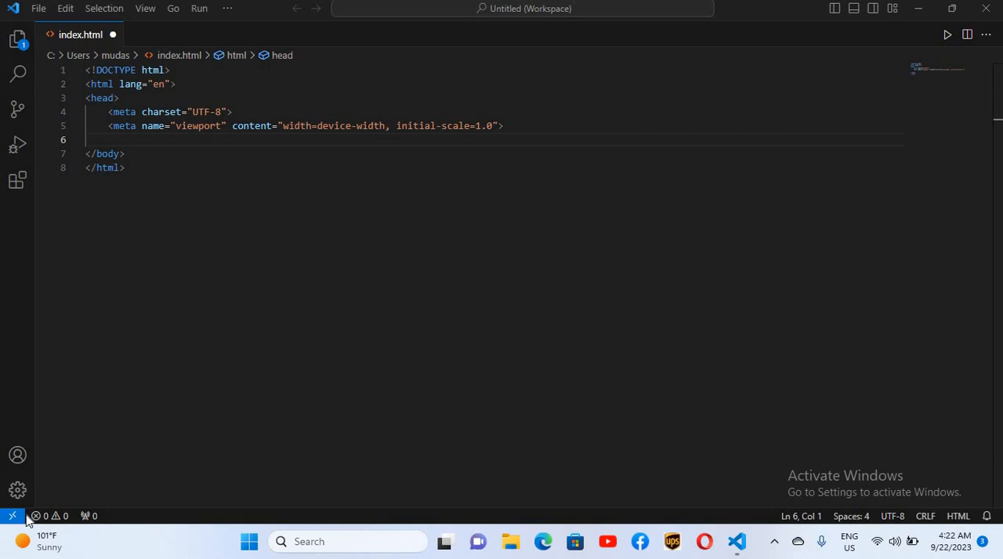
- Find 'intelephense' in the Extensions view and view the PHP Intelephense details page
{"action": "left_click", "coordinate": [18, 182]}
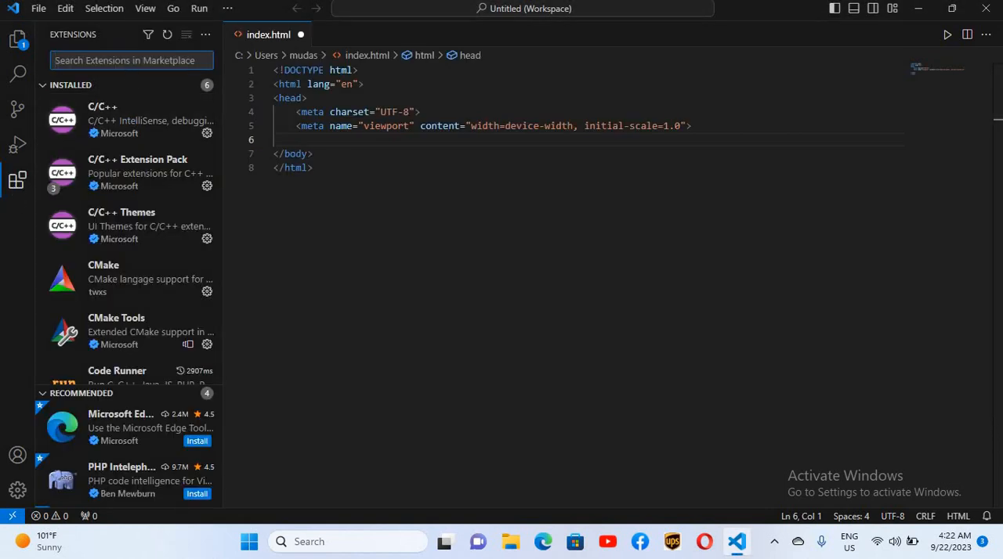
{"action": "type", "text": "intelephe"}
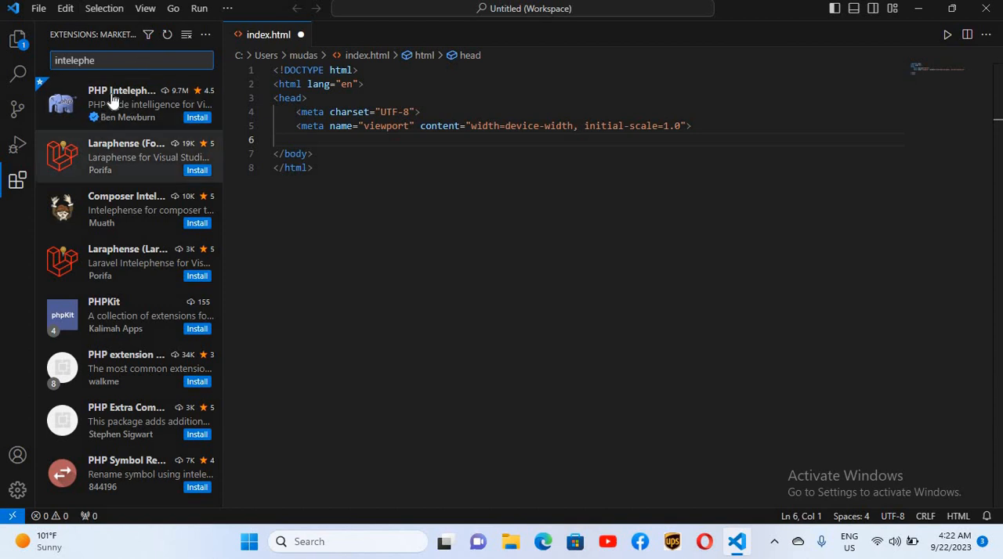
{"action": "left_click", "coordinate": [122, 102]}
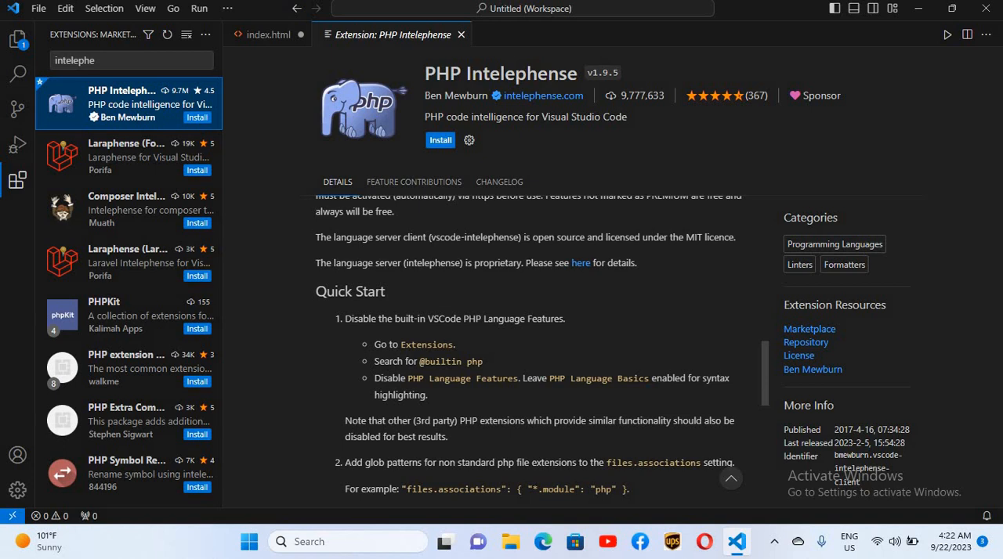
{"action": "double_click", "coordinate": [451, 360]}
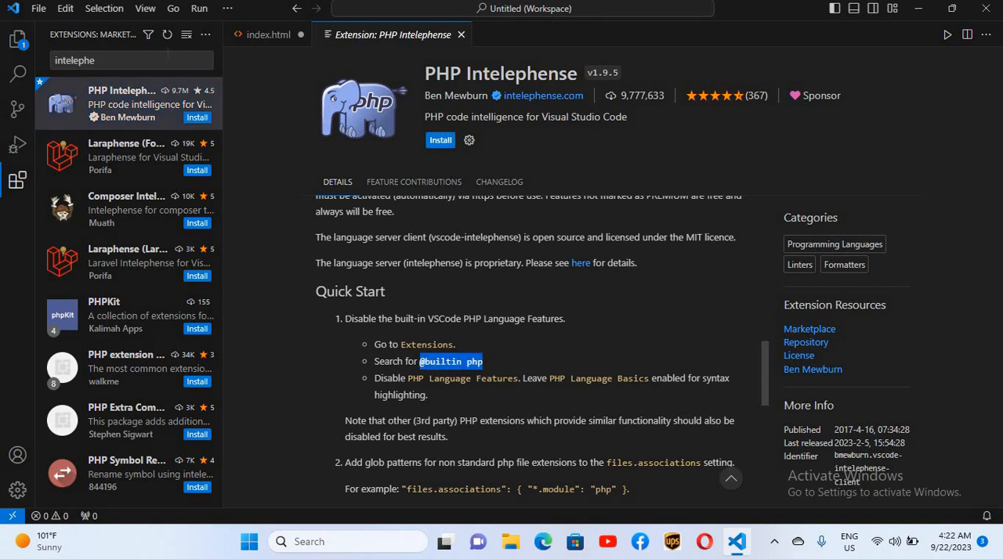
{"action": "left_click", "coordinate": [131, 60]}
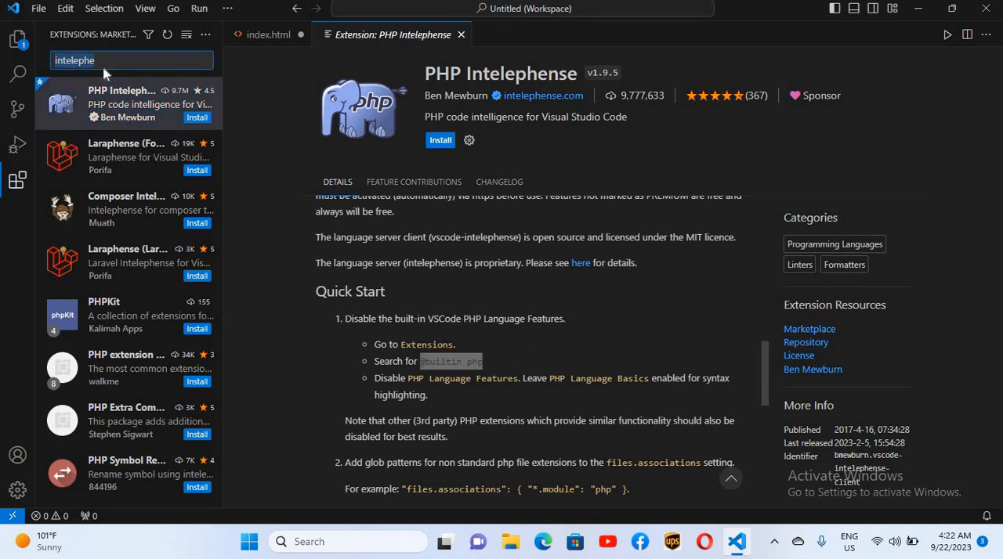
{"action": "type", "text": "@builtin php"}
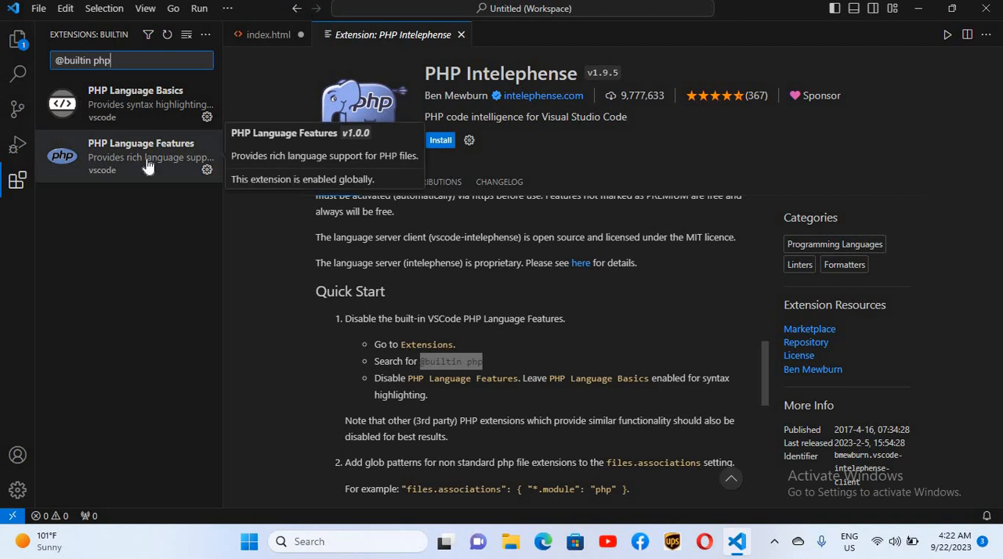
{"action": "left_click", "coordinate": [141, 157]}
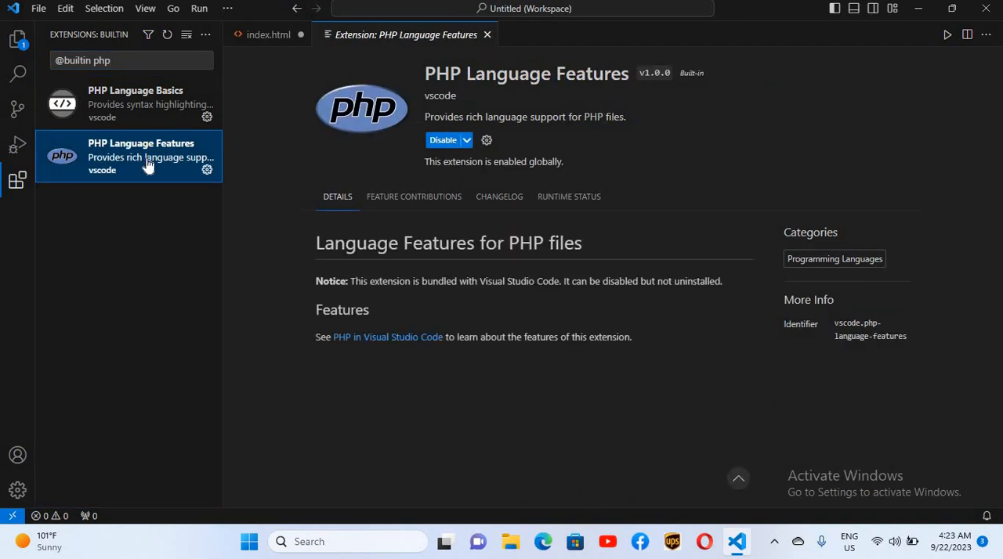
{"action": "left_click", "coordinate": [442, 139]}
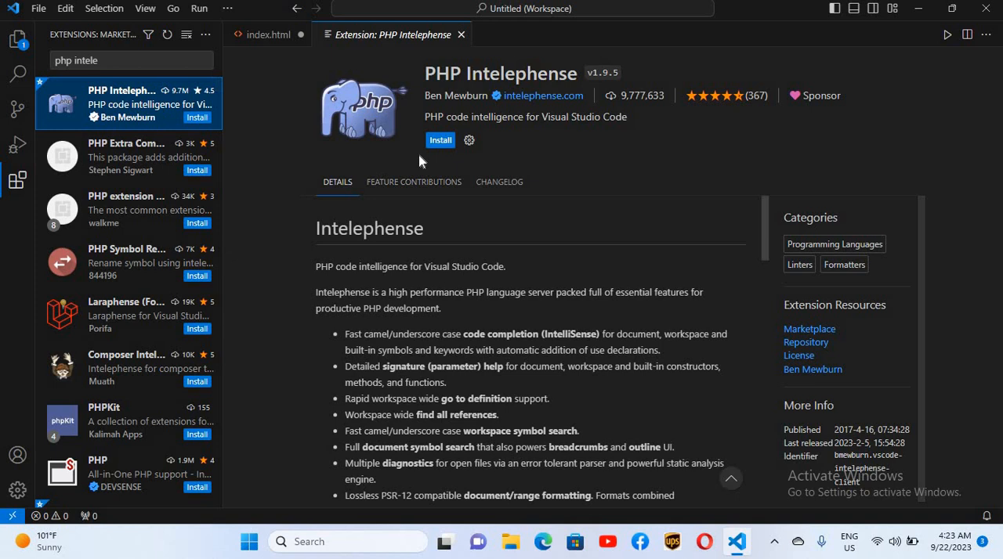
- Install the PHP Intelephense extension and close its details page
{"action": "left_click", "coordinate": [440, 140]}
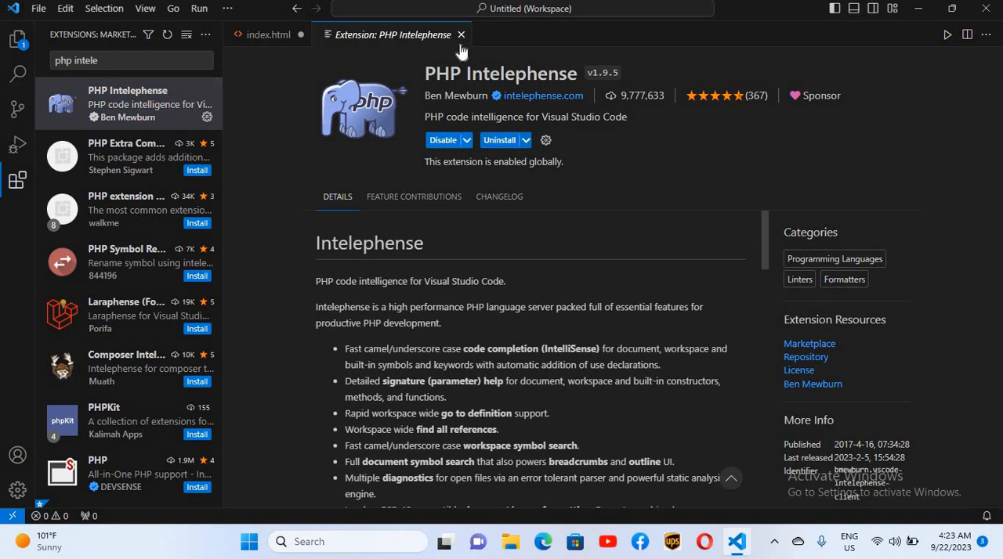
{"action": "left_click", "coordinate": [460, 35]}
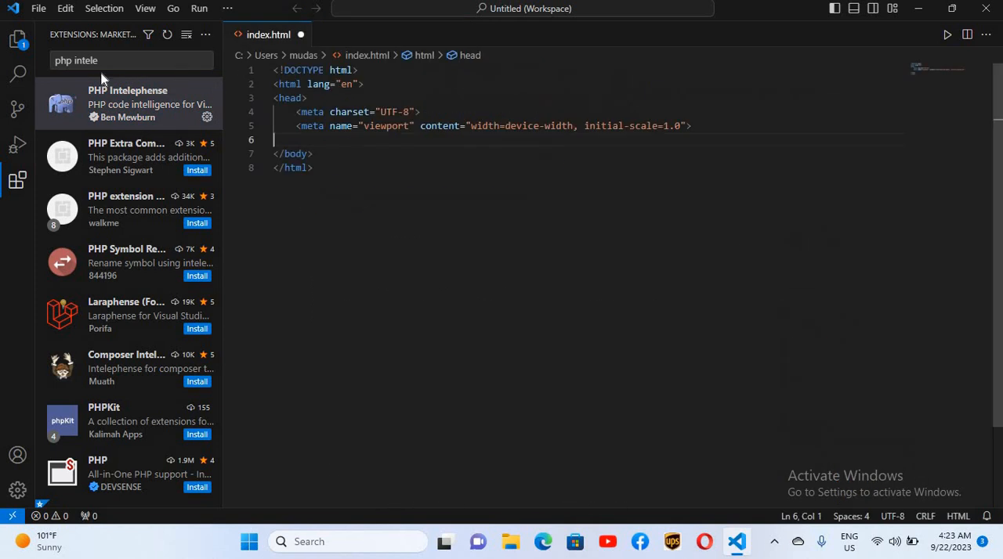
- Search 'php server', install the PHP Server extension and close its page
{"action": "key", "text": "BackSpace"}
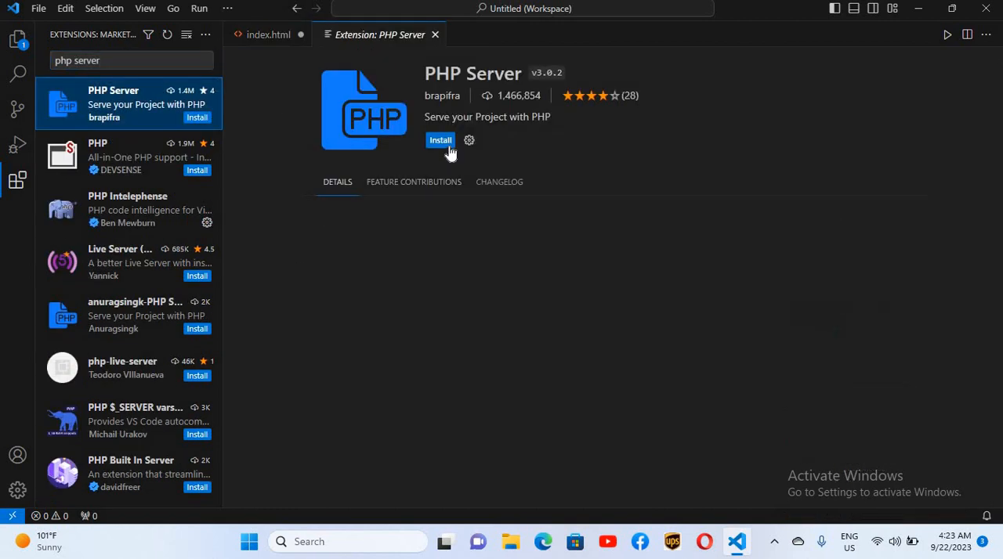
{"action": "left_click", "coordinate": [440, 141]}
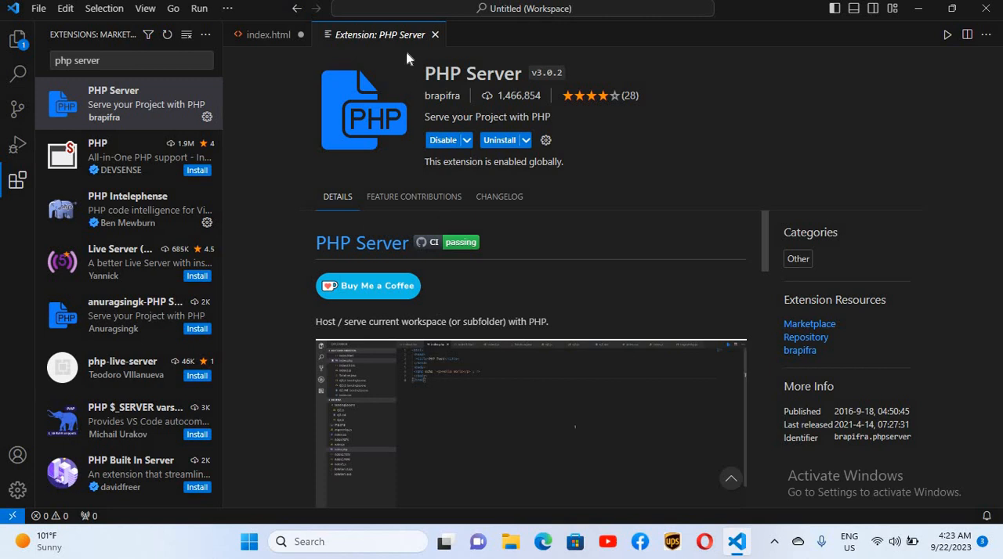
{"action": "left_click", "coordinate": [266, 34]}
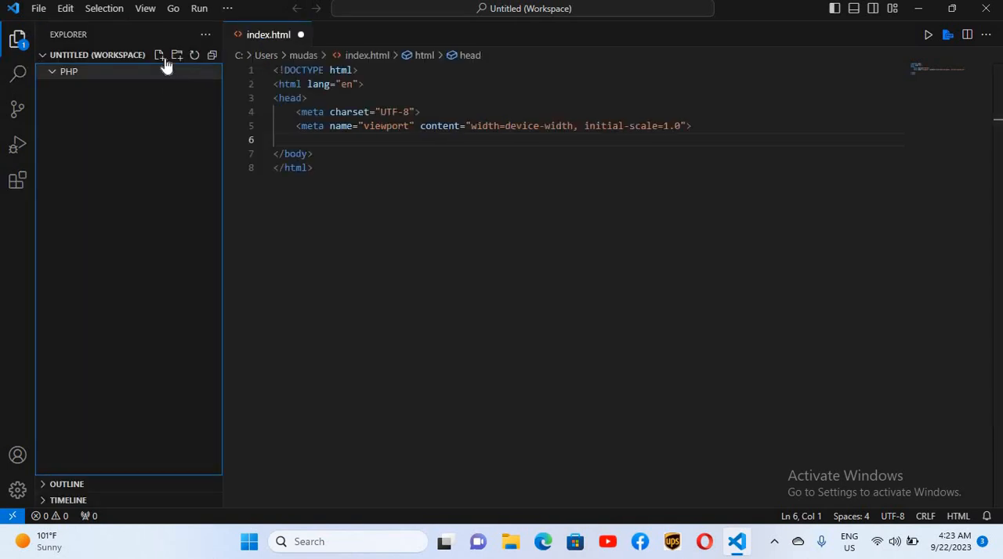
- Create a new file named index.php in the PHP folder
{"action": "left_click", "coordinate": [160, 55]}
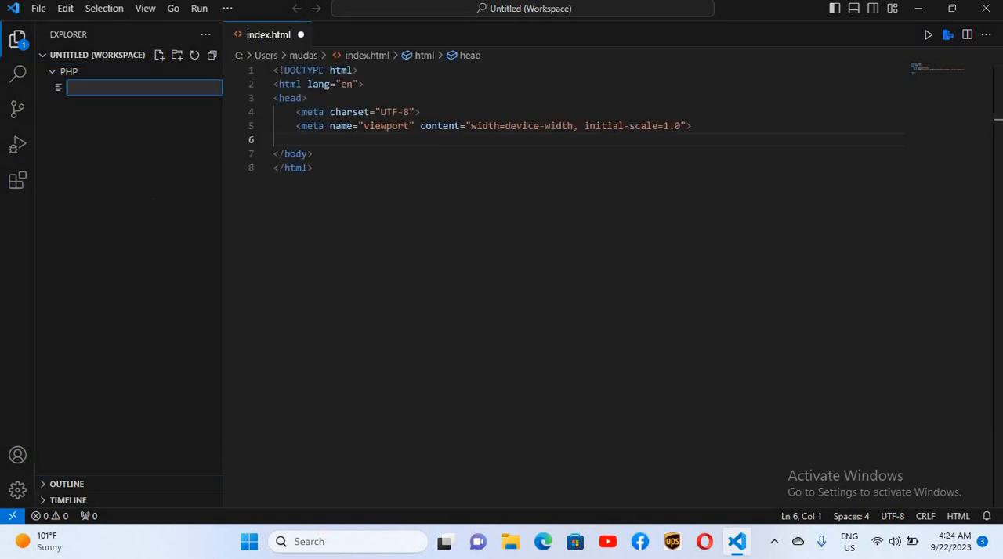
{"action": "type", "text": "index.php"}
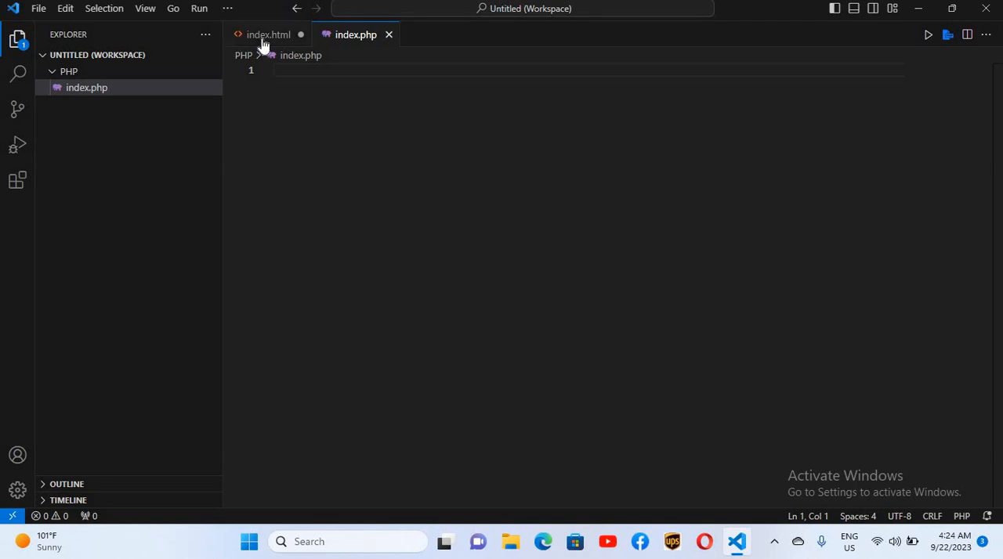
- In index.php, add an h1 heading reading 'This is php demo'
{"action": "left_click", "coordinate": [268, 35]}
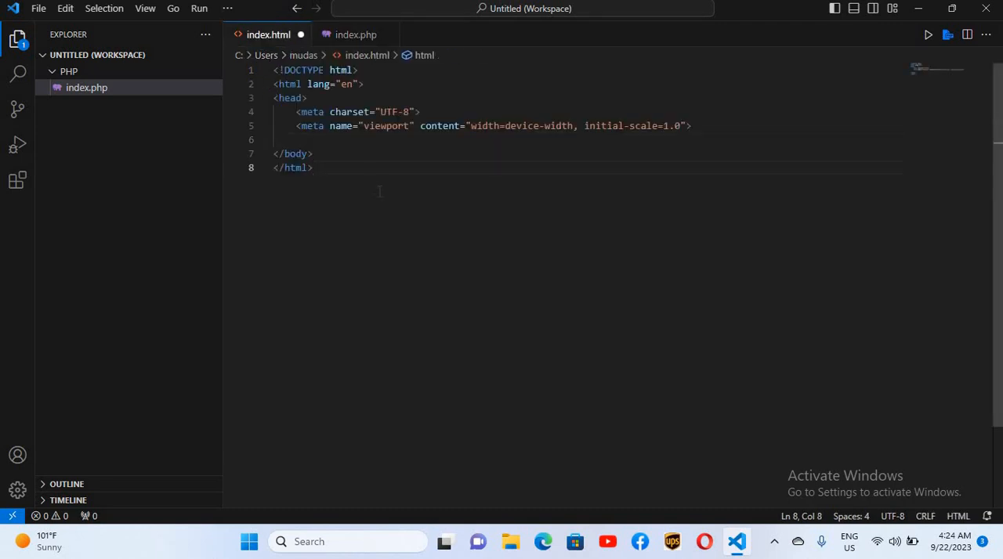
{"action": "left_click", "coordinate": [354, 34]}
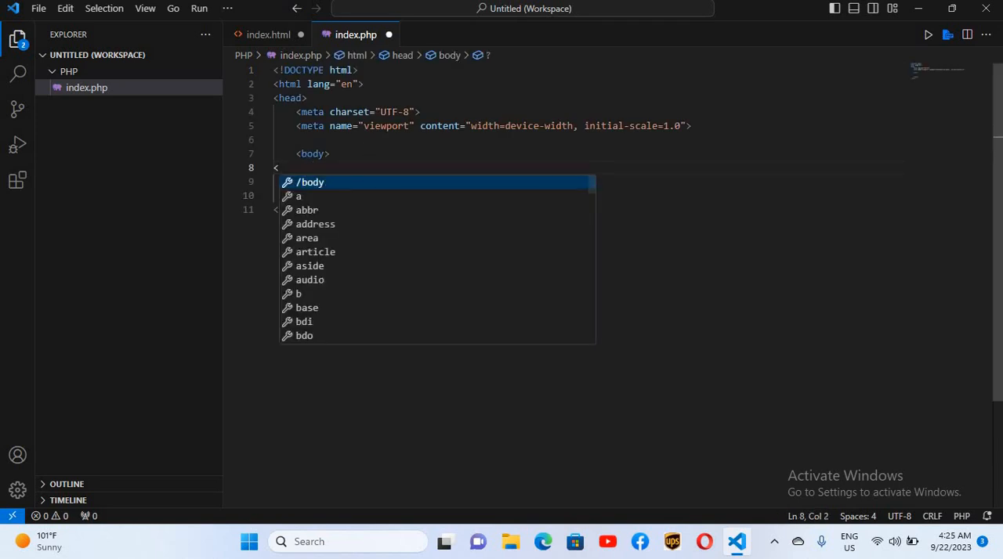
{"action": "type", "text": "h1>This is php"}
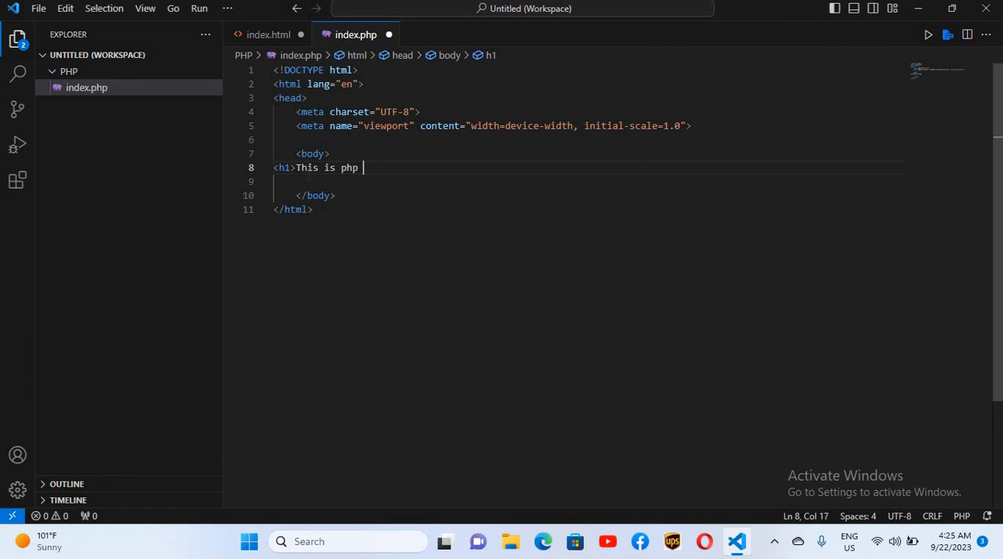
{"action": "type", "text": "demo</h1>"}
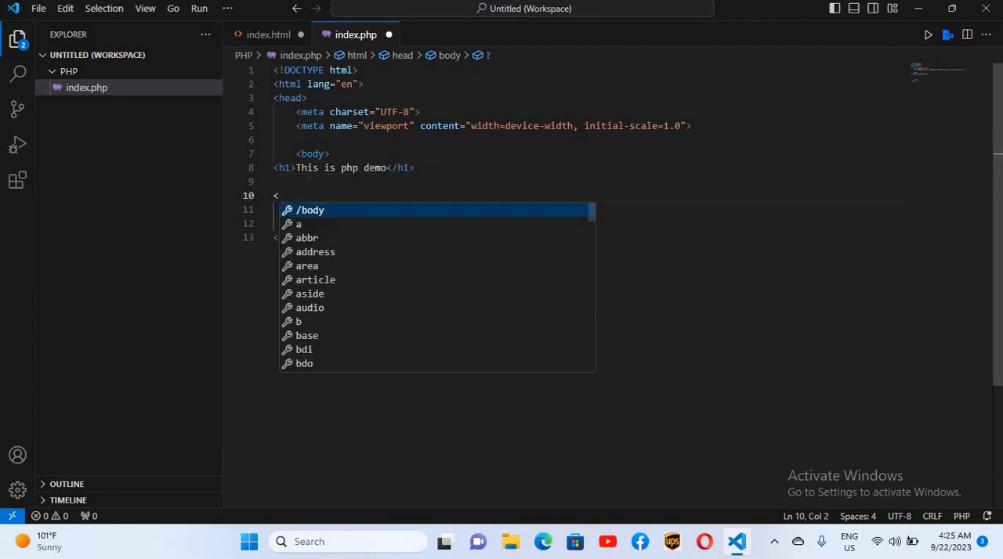
- Add a <?php ?> block echoing "Helllo to every one from php"
{"action": "type", "text": "?php"}
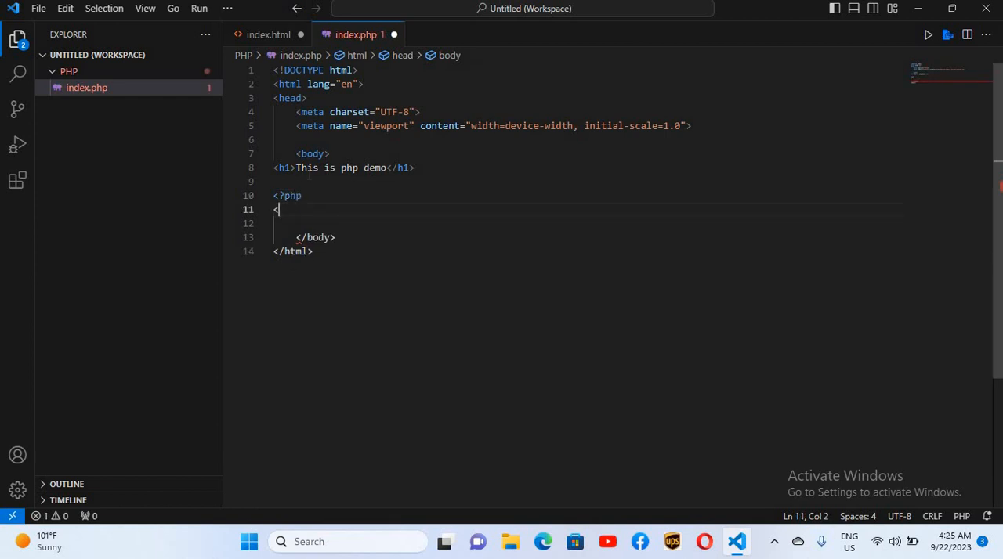
{"action": "type", "text": "?>"}
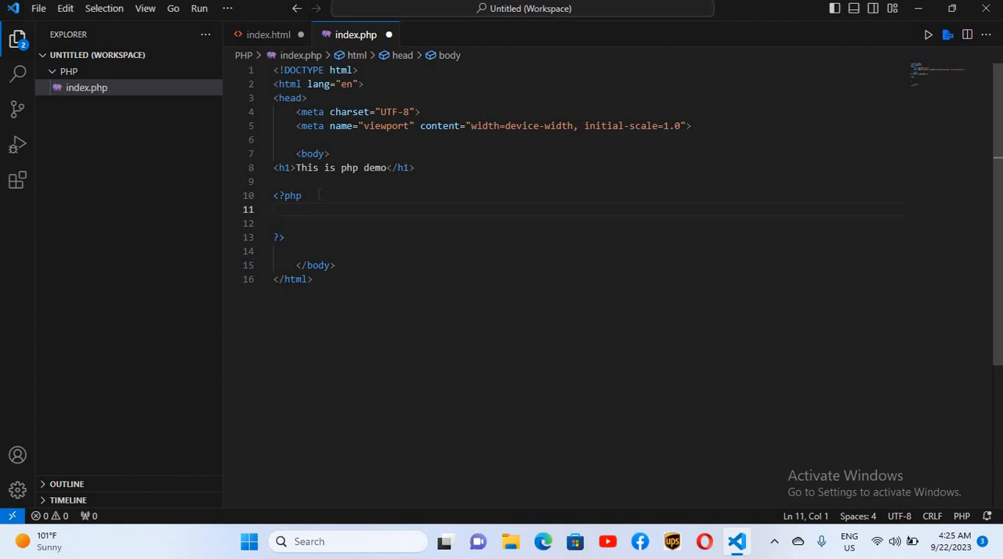
{"action": "type", "text": "echo \"H\""}
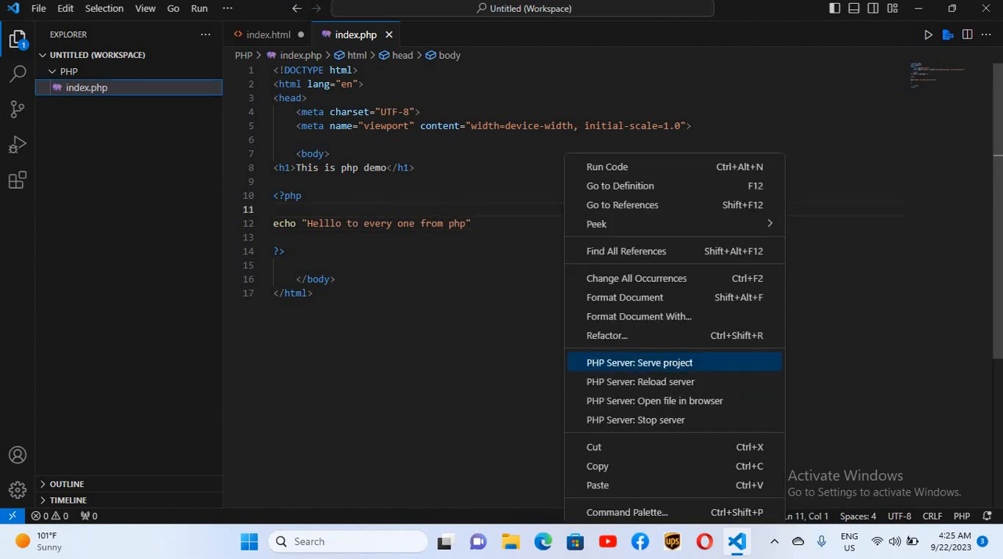
- Serve the project with PHP Server, which fails with 'PHP not found'
{"action": "left_click", "coordinate": [639, 362]}
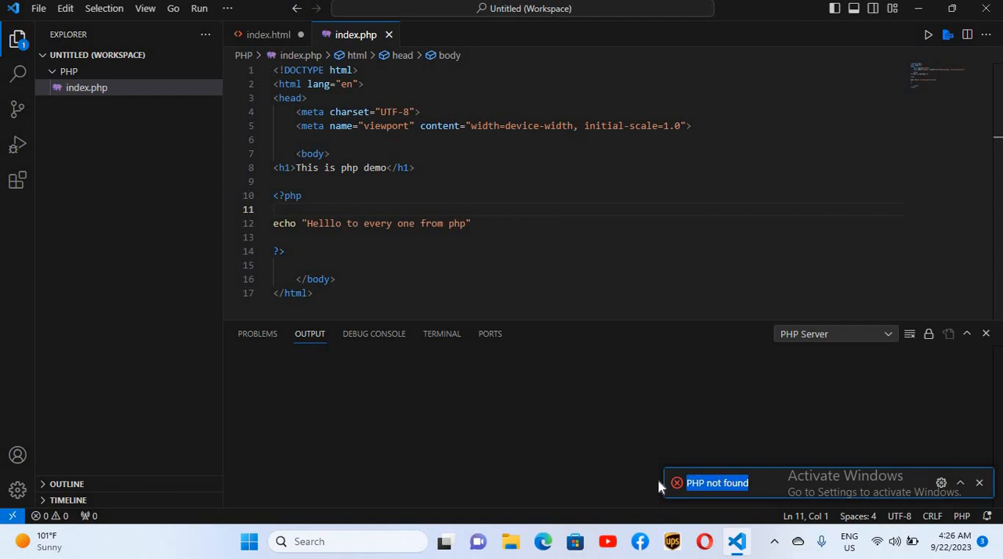
{"action": "mouse_move", "coordinate": [808, 505]}
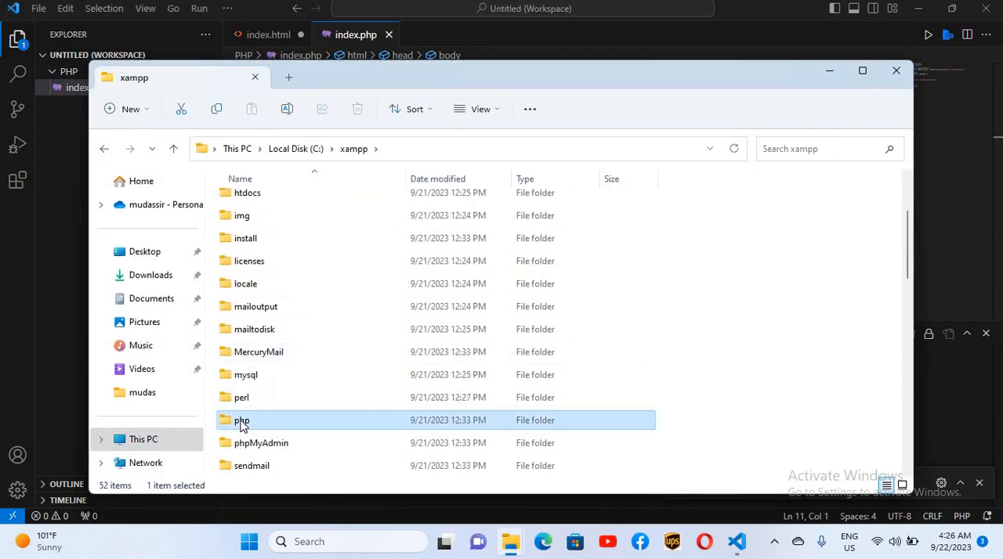
- Locate the C:\xampp\php folder path in File Explorer and close the window
{"action": "double_click", "coordinate": [241, 420]}
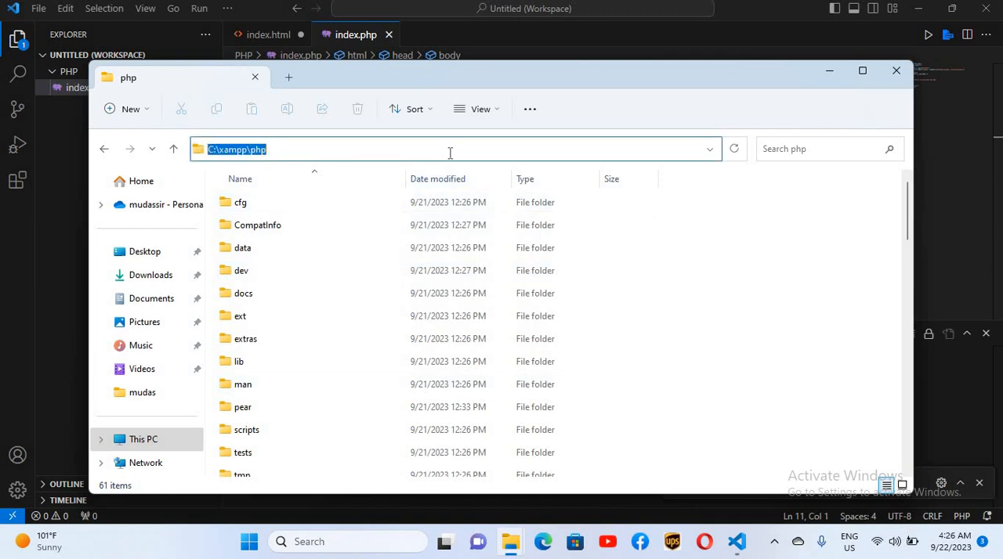
{"action": "mouse_move", "coordinate": [896, 71]}
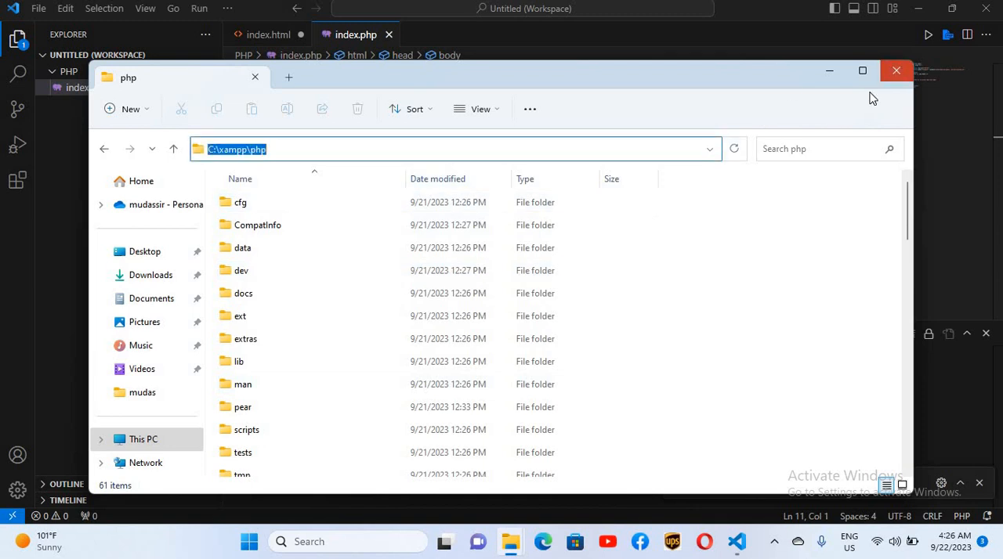
{"action": "left_click", "coordinate": [896, 71]}
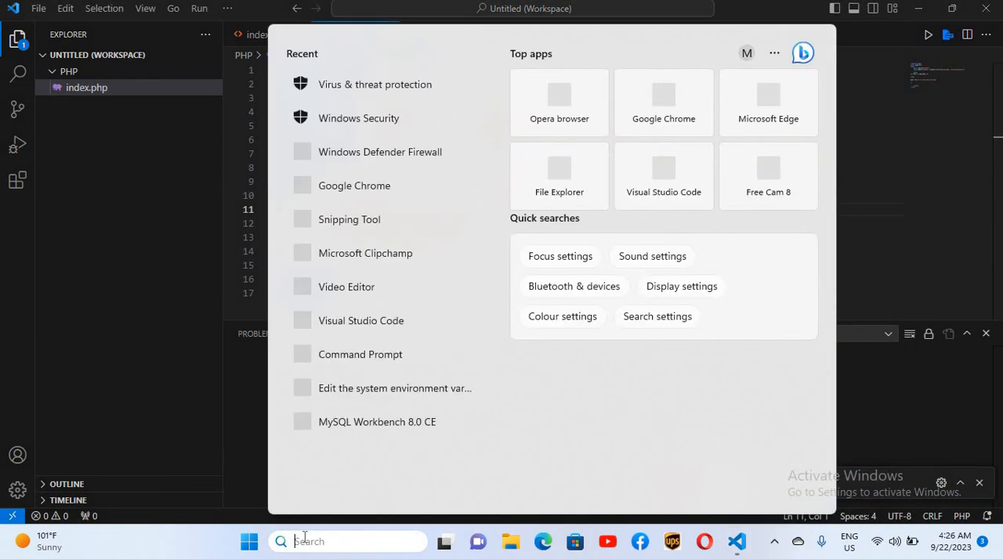
- Add C:\xampp\php to the system Path environment variable and confirm the dialogs
{"action": "type", "text": "envir"}
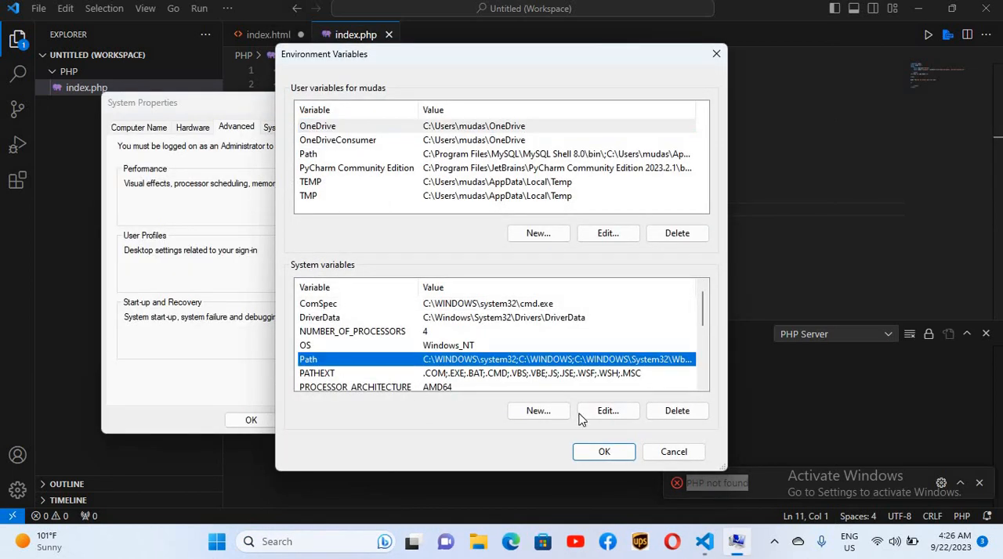
{"action": "left_click", "coordinate": [608, 410]}
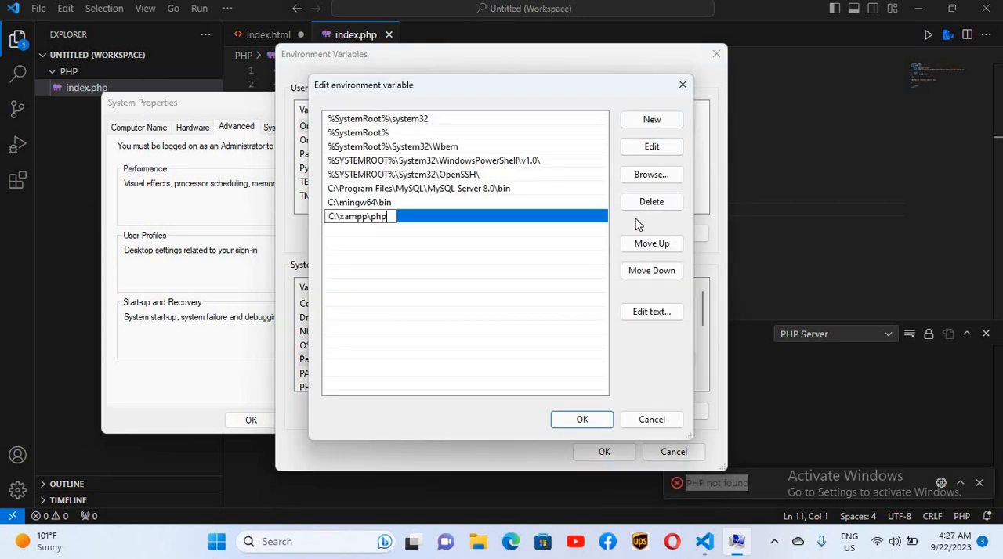
{"action": "left_click", "coordinate": [583, 420]}
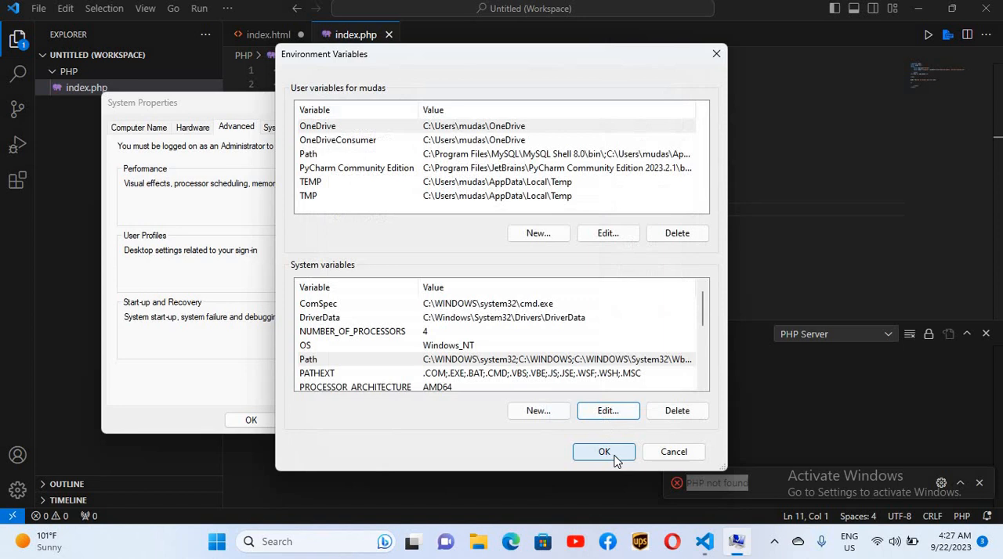
{"action": "left_click", "coordinate": [603, 451]}
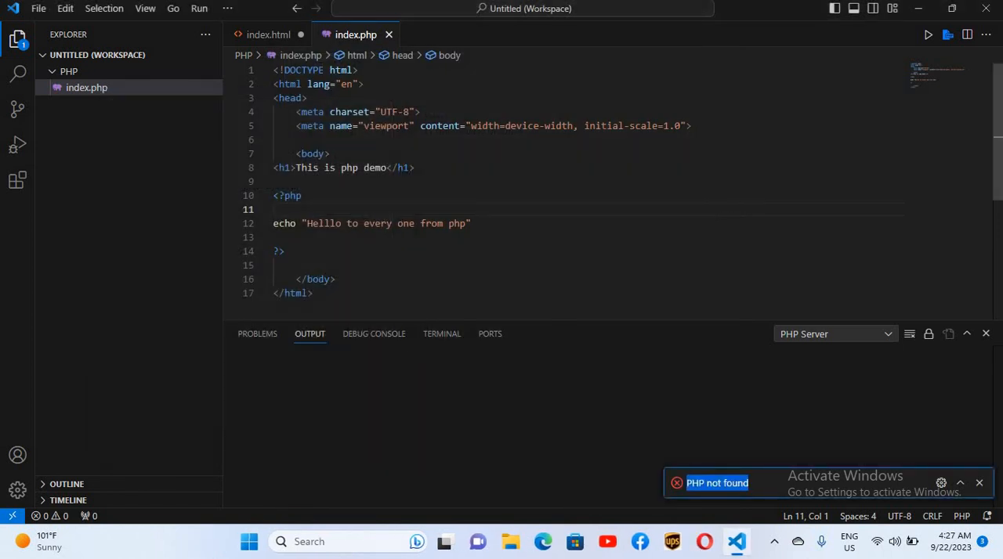
- Serve the project with PHP Server again; 'PHP not found' still appears
{"action": "right_click", "coordinate": [344, 168]}
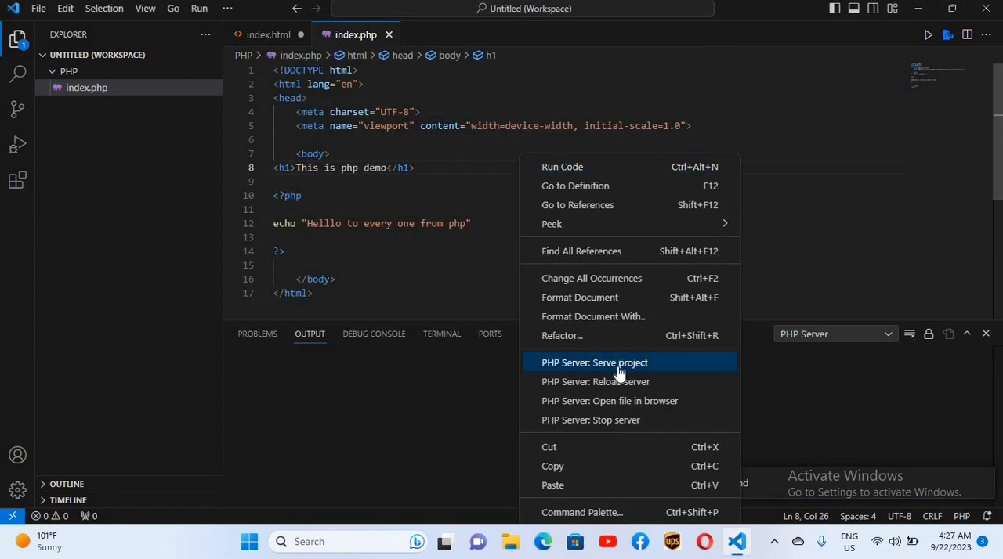
{"action": "left_click", "coordinate": [594, 362]}
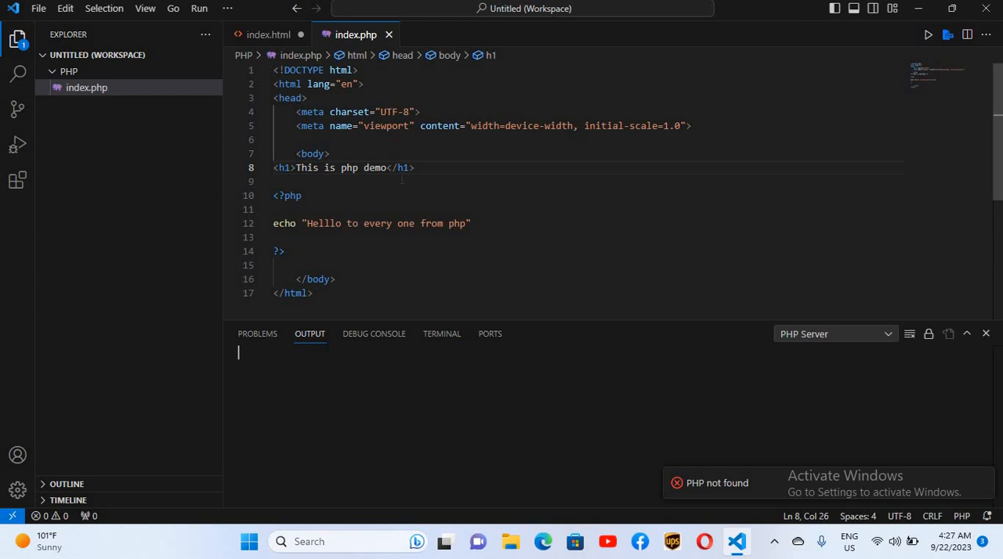
{"action": "mouse_move", "coordinate": [835, 41]}
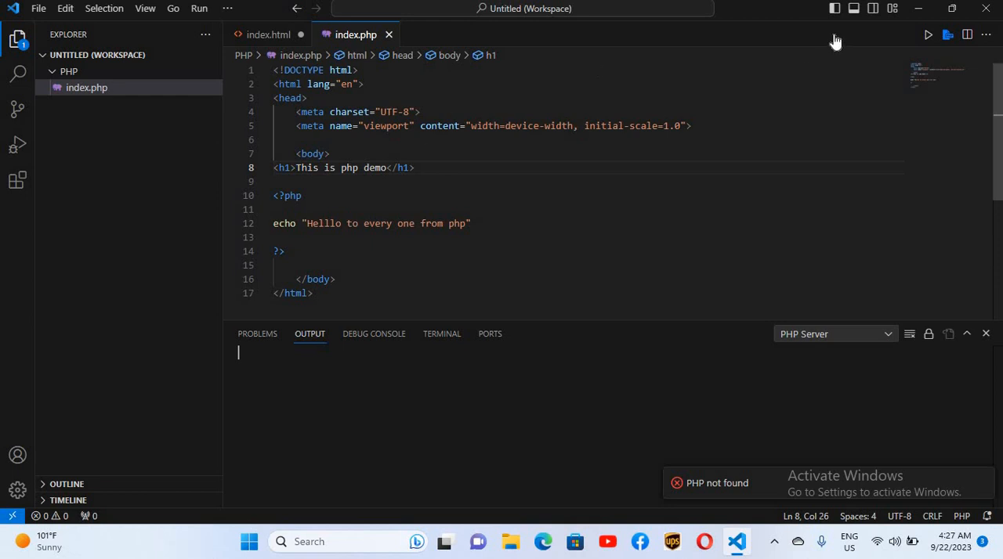
- Close and relaunch Visual Studio Code maximized so the new Path takes effect
{"action": "left_click", "coordinate": [735, 542]}
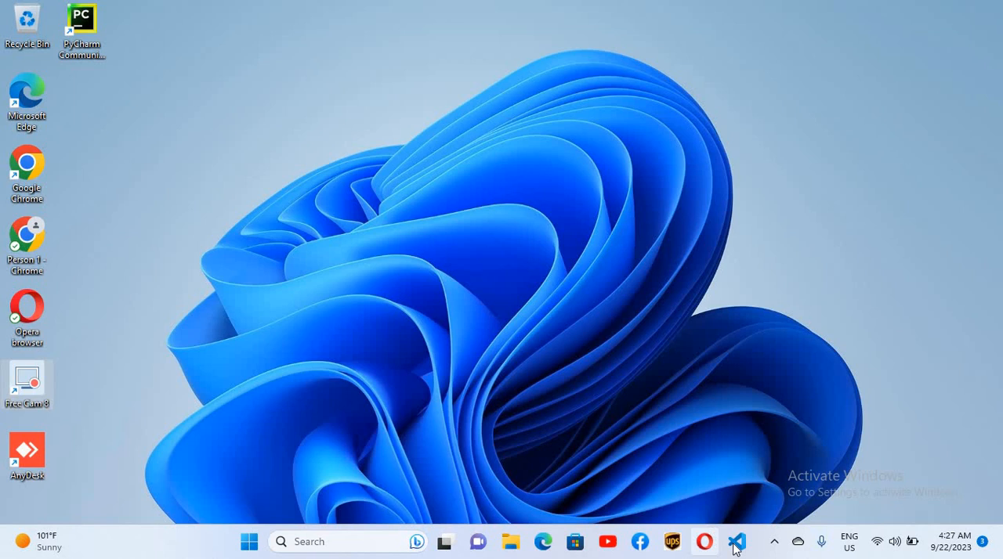
{"action": "left_click", "coordinate": [736, 542]}
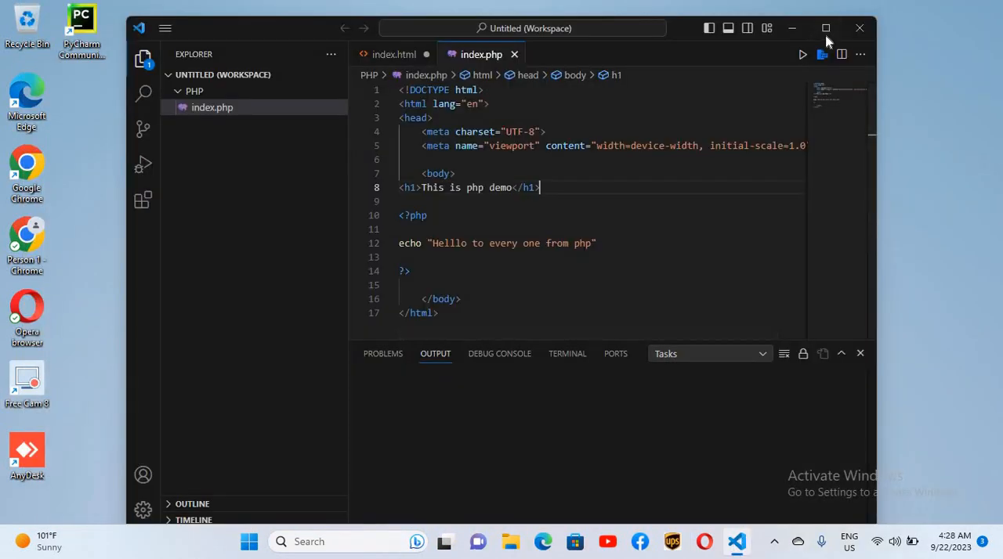
{"action": "left_click", "coordinate": [824, 28]}
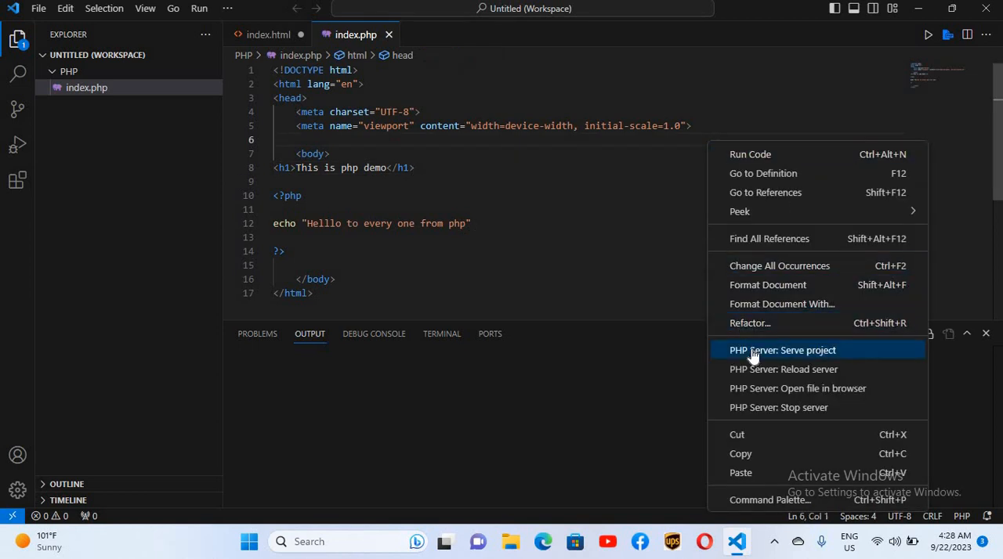
- Serve the project with PHP Server and show localhost:3000/index.php in Google Chrome
{"action": "left_click", "coordinate": [781, 351]}
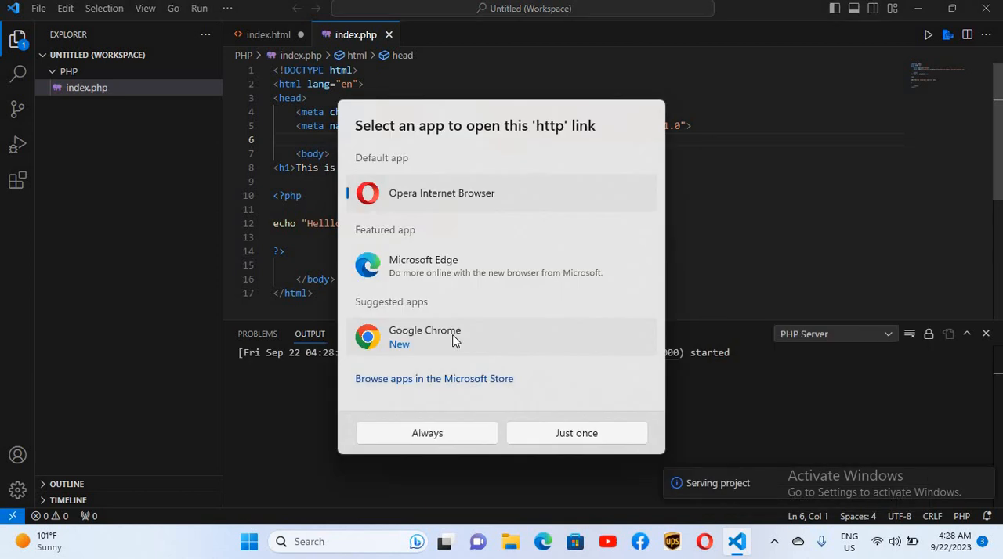
{"action": "left_click", "coordinate": [577, 432]}
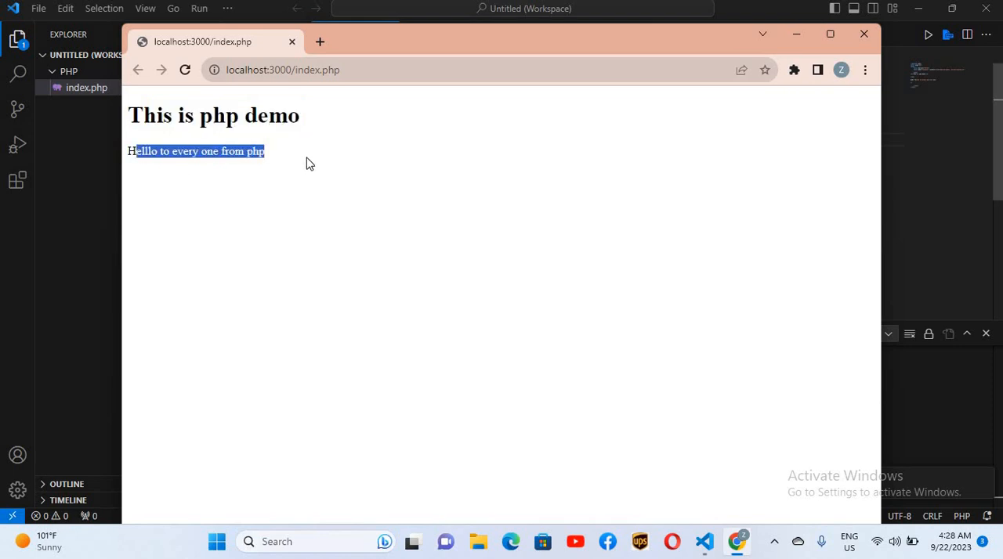
{"action": "mouse_move", "coordinate": [312, 163]}
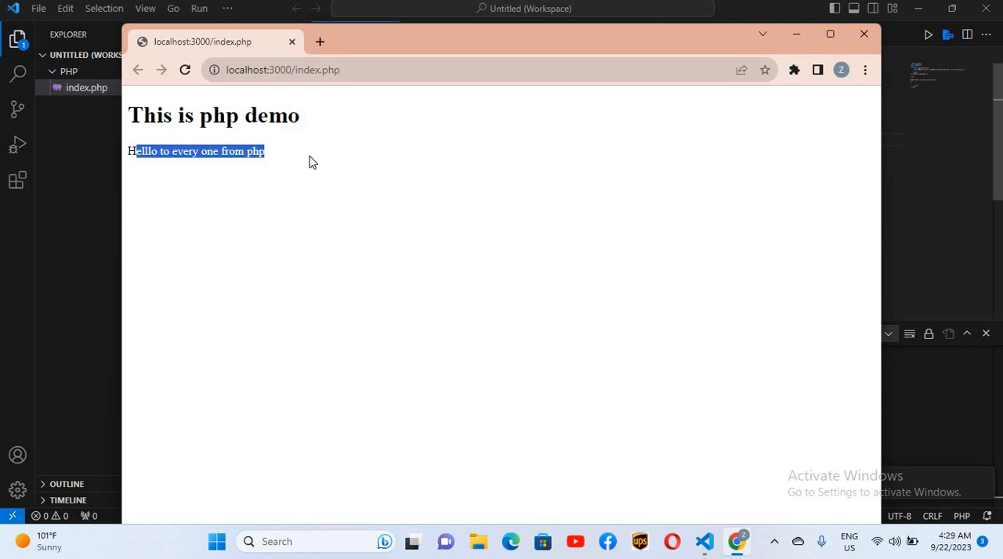
{"action": "mouse_move", "coordinate": [521, 103]}
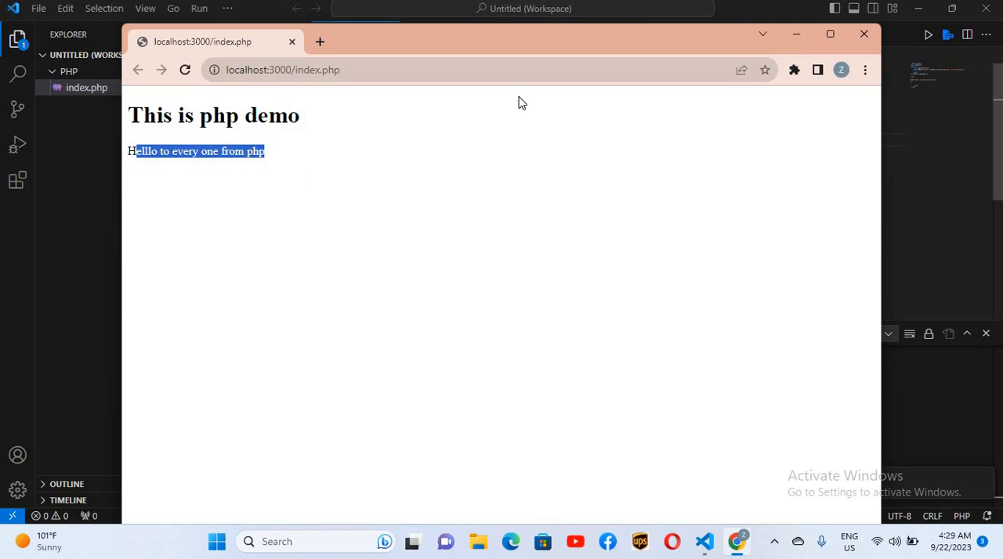